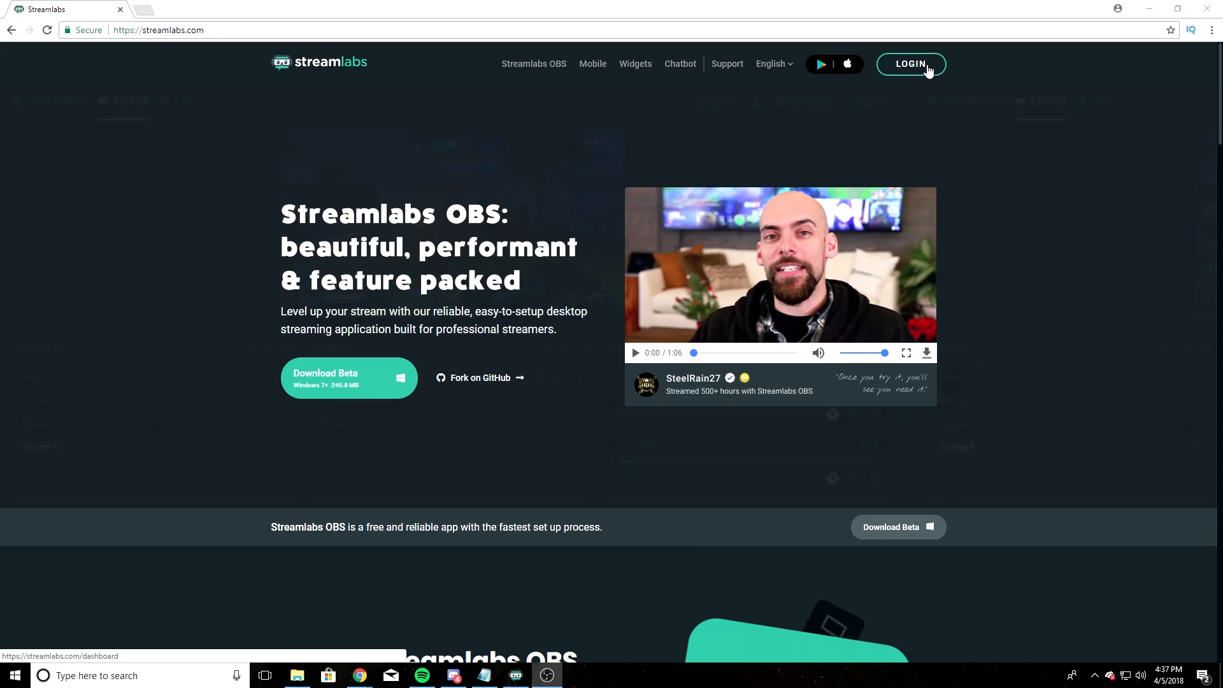
# - Sign in to the Streamlabs account to reach the dashboard
pyautogui.click(910, 64)
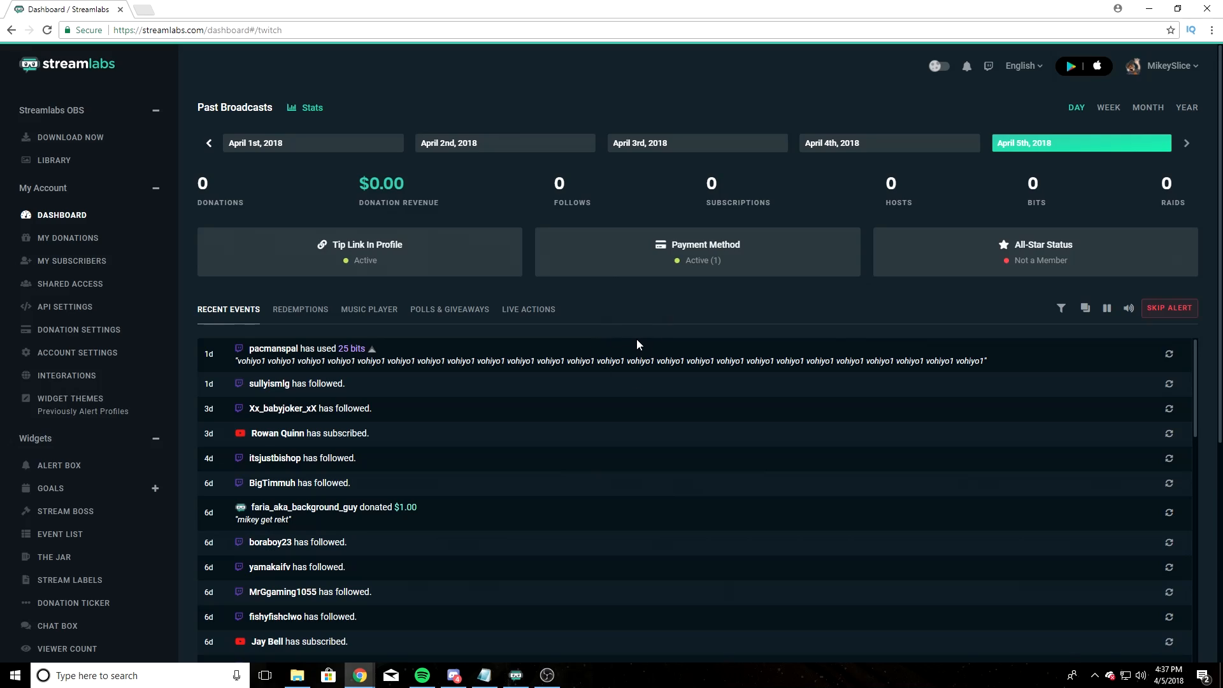
pyautogui.moveTo(465, 335)
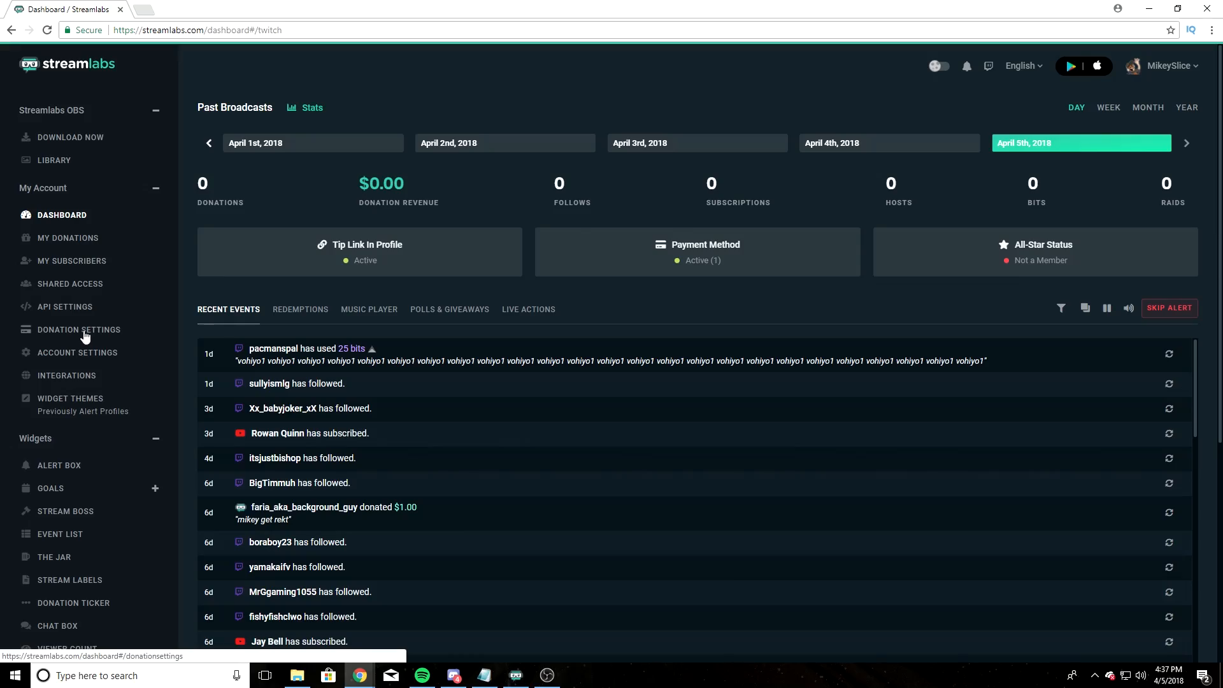
# - Go to Donation Settings from the left sidebar, showing PayPal connected under Methods
pyautogui.click(78, 329)
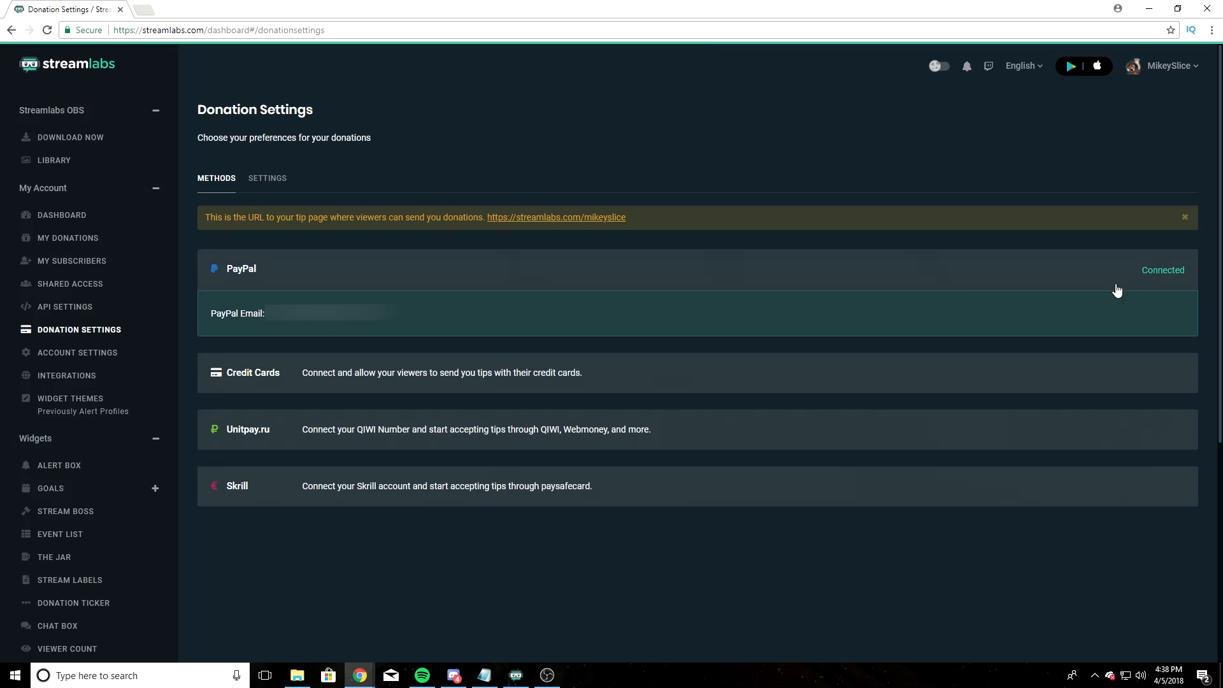
pyautogui.moveTo(357, 326)
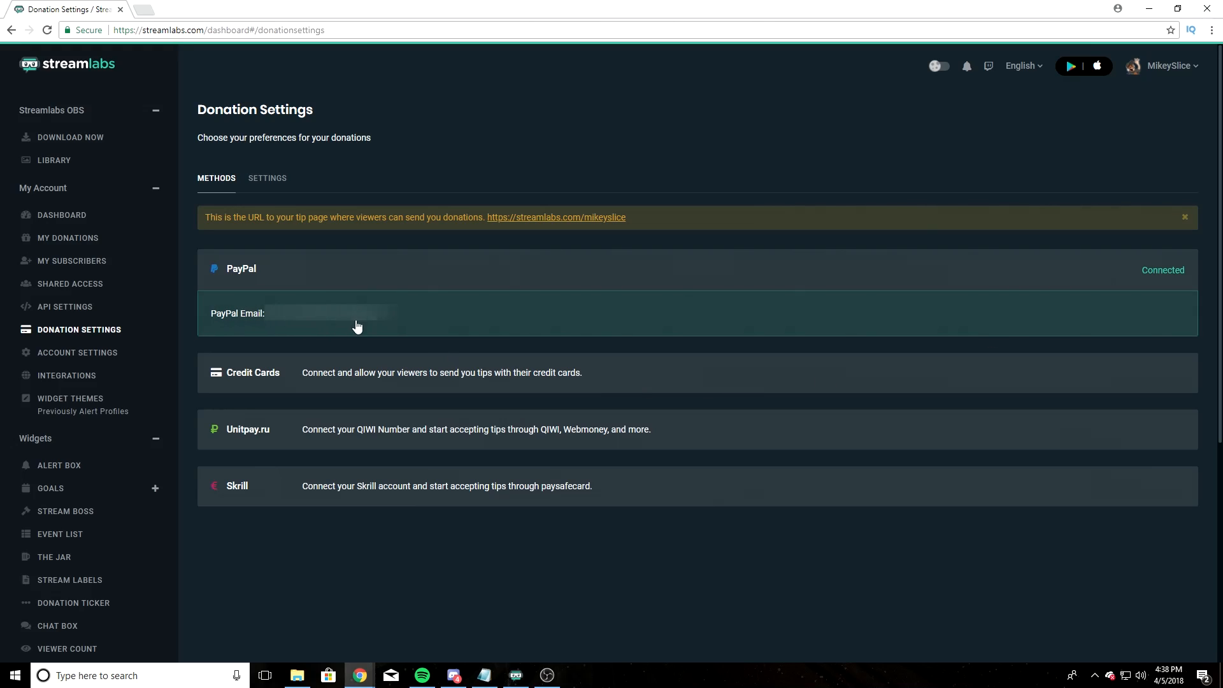
pyautogui.moveTo(952, 294)
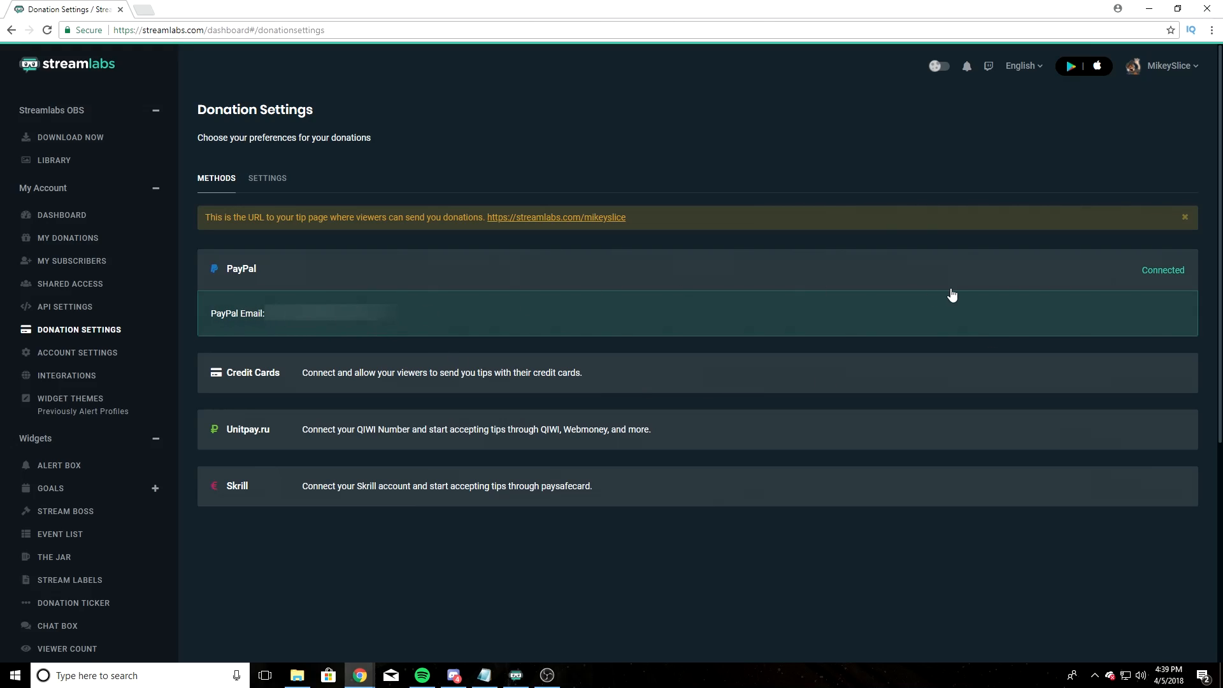
pyautogui.moveTo(635, 610)
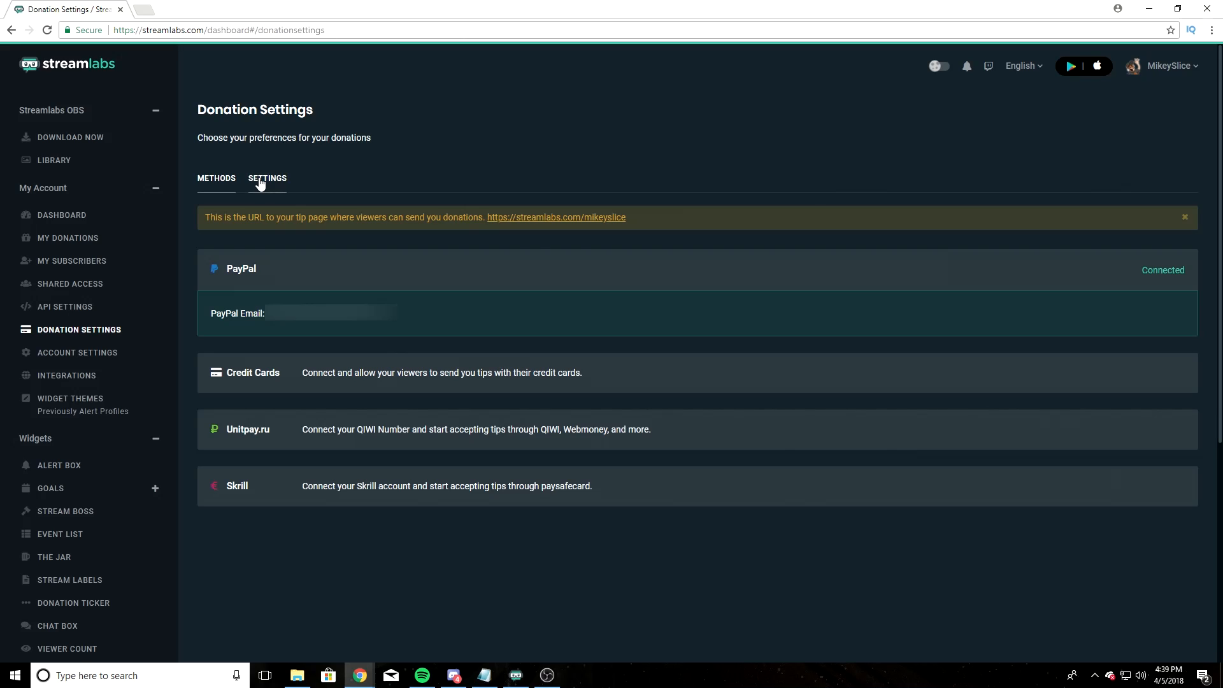
# - Review the donation page settings (USD, minimum 1, suggested 3.00) and keep Preferred Lingo as Tip
pyautogui.click(266, 178)
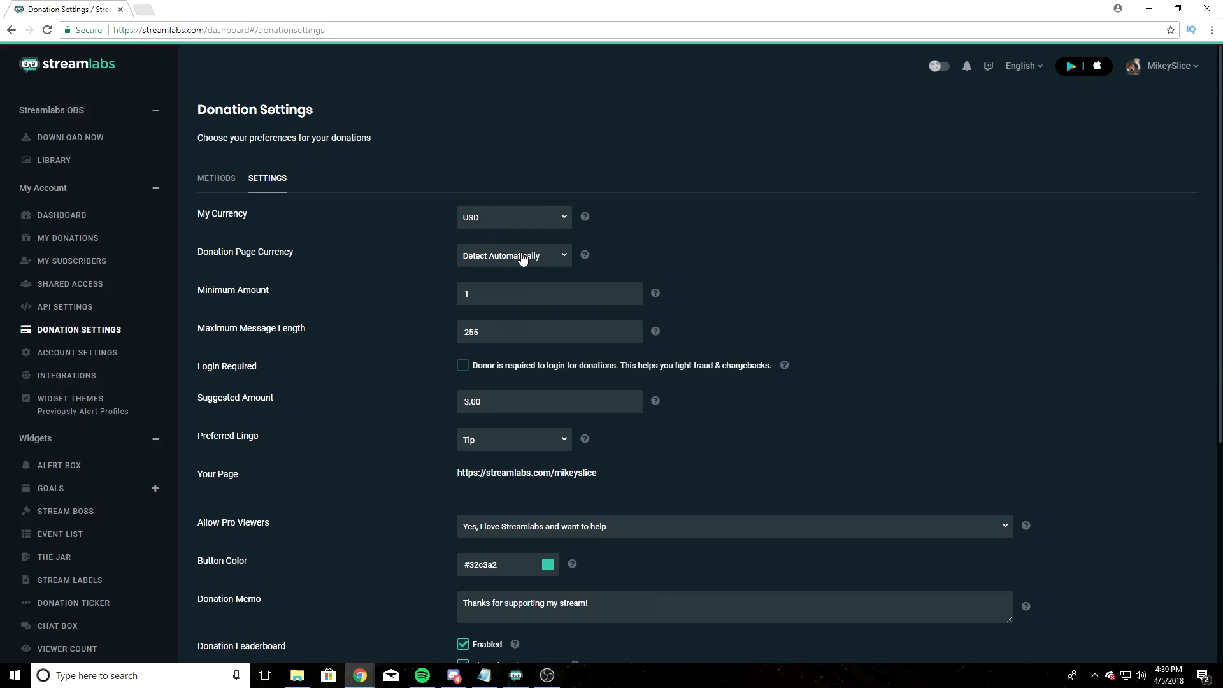
pyautogui.moveTo(513, 255)
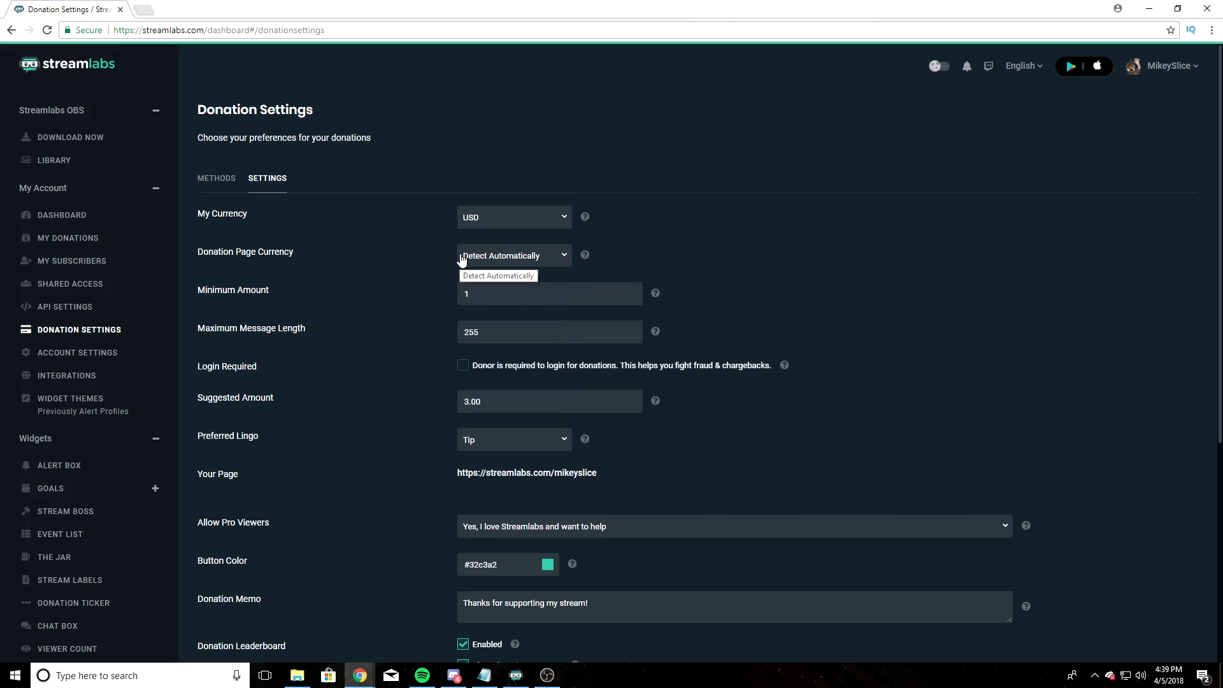
pyautogui.moveTo(645, 266)
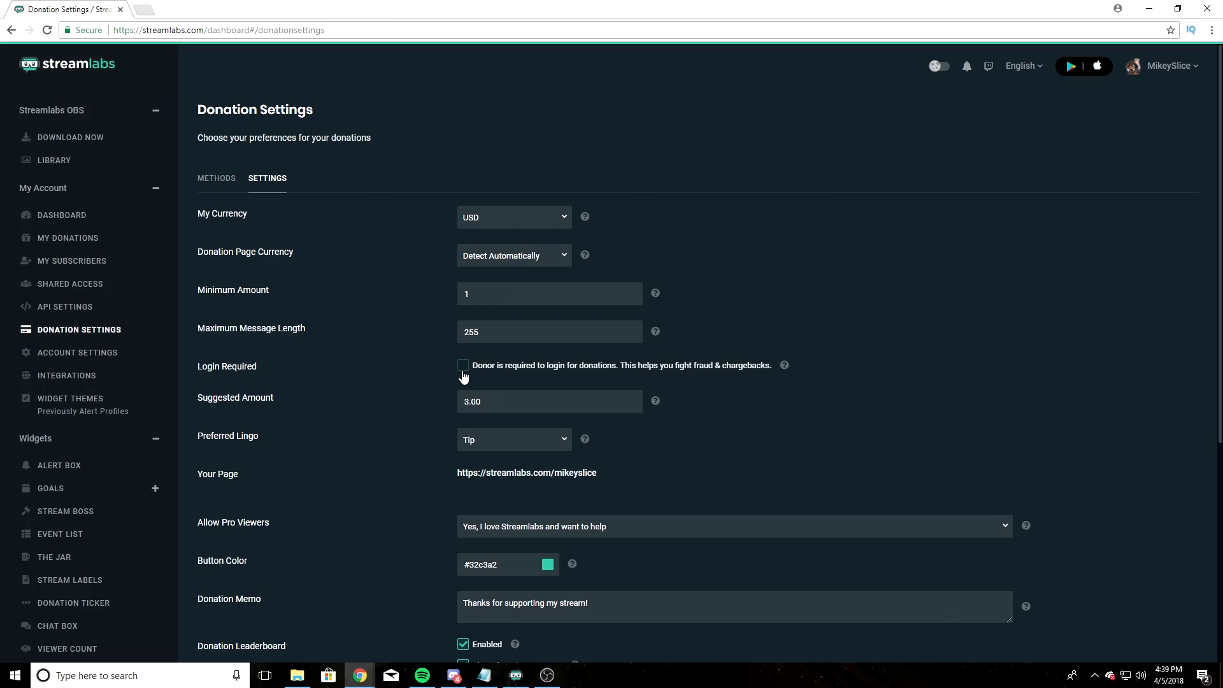
pyautogui.moveTo(491, 377)
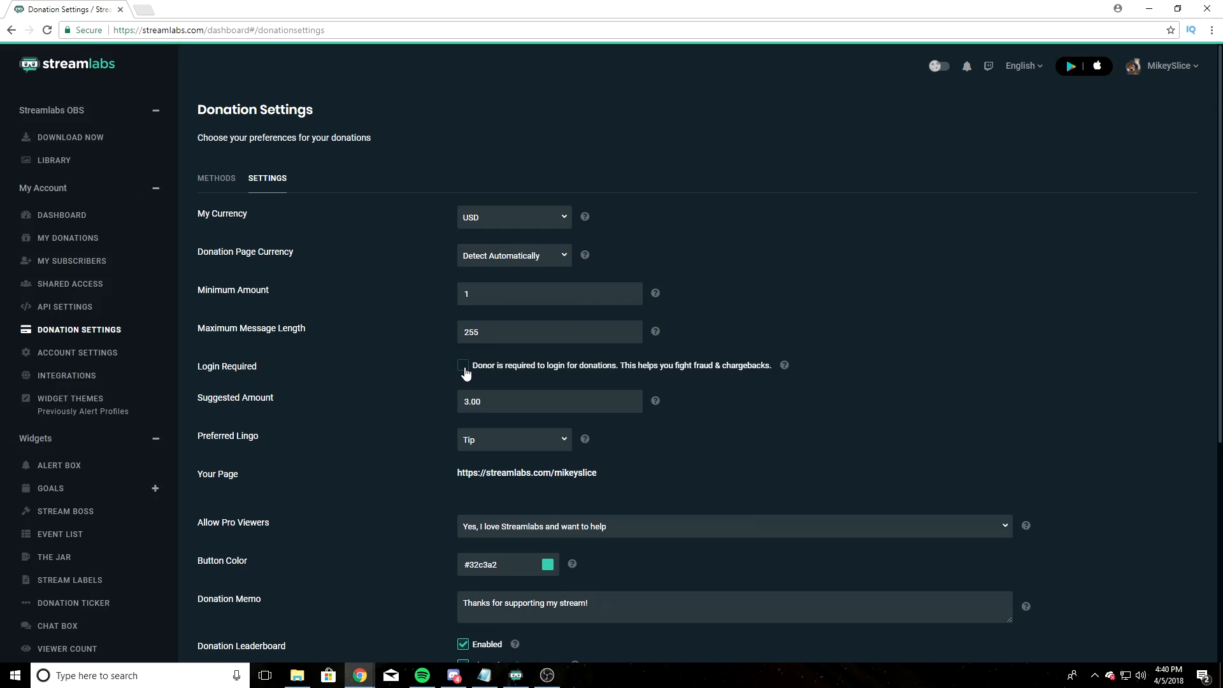
pyautogui.moveTo(221, 370)
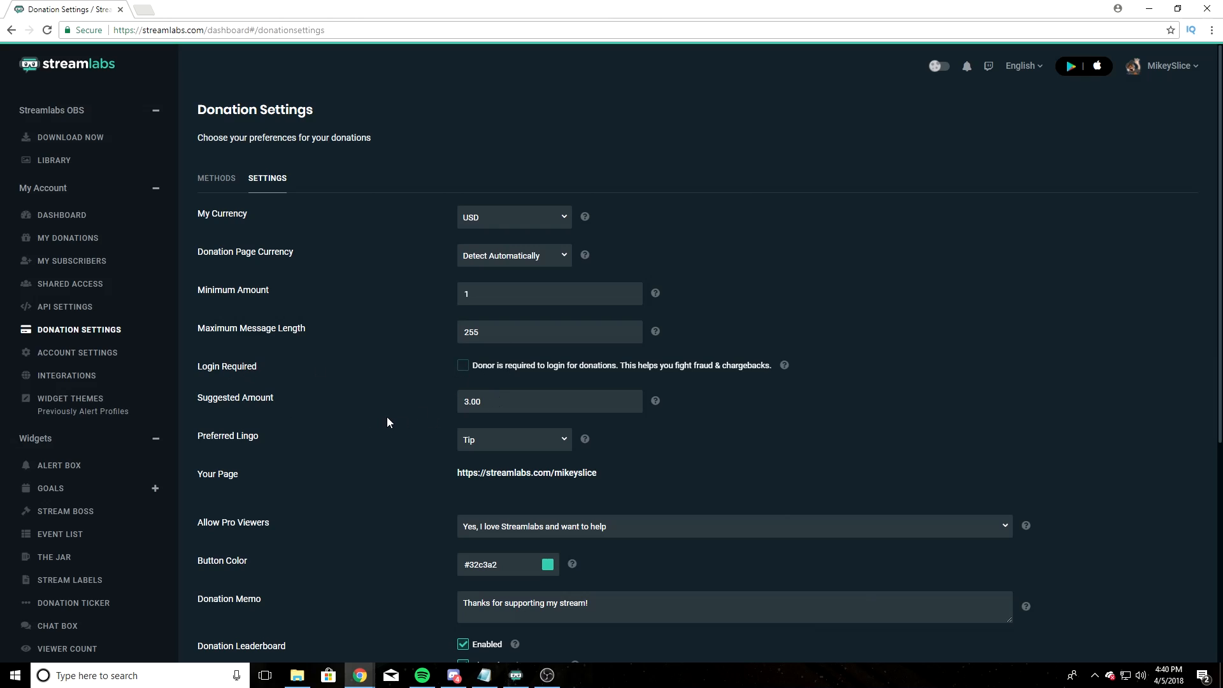
pyautogui.scroll(-3)
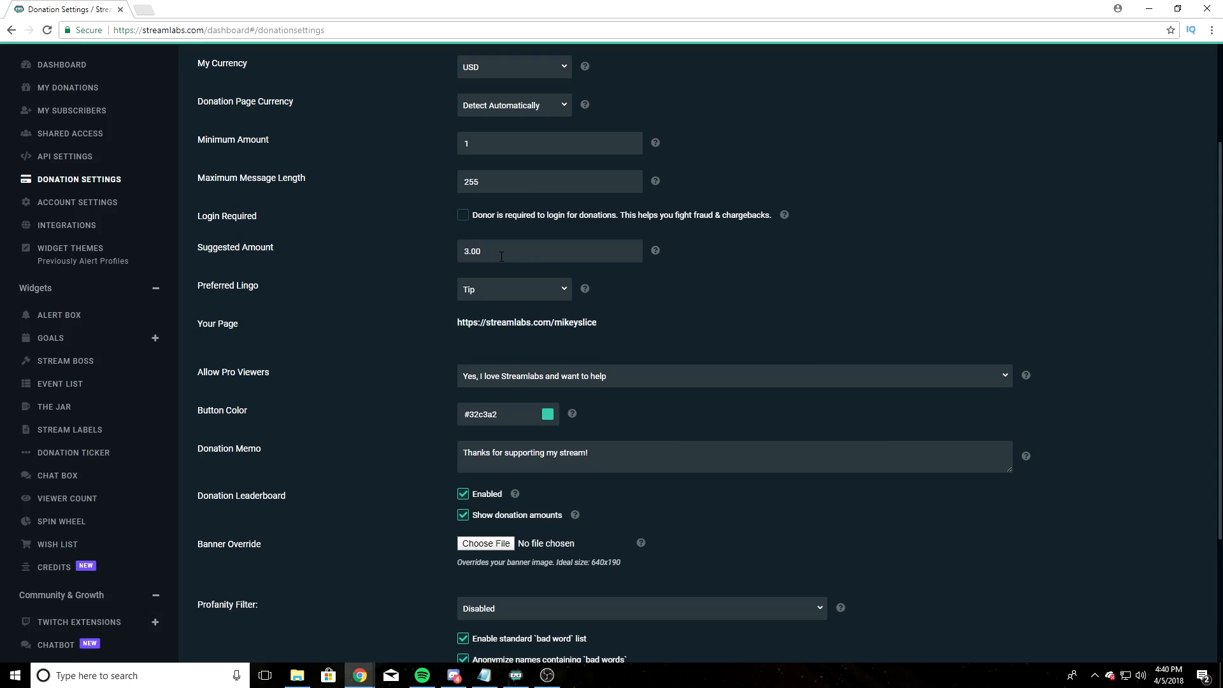
pyautogui.moveTo(485, 298)
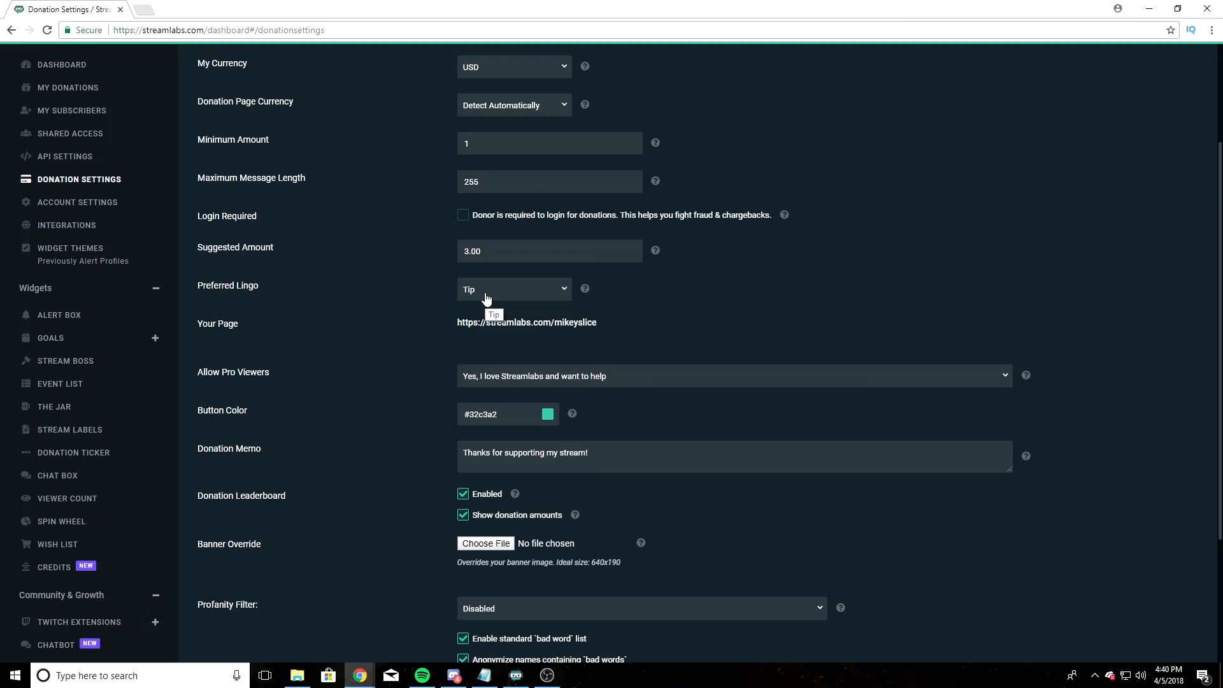
pyautogui.click(513, 289)
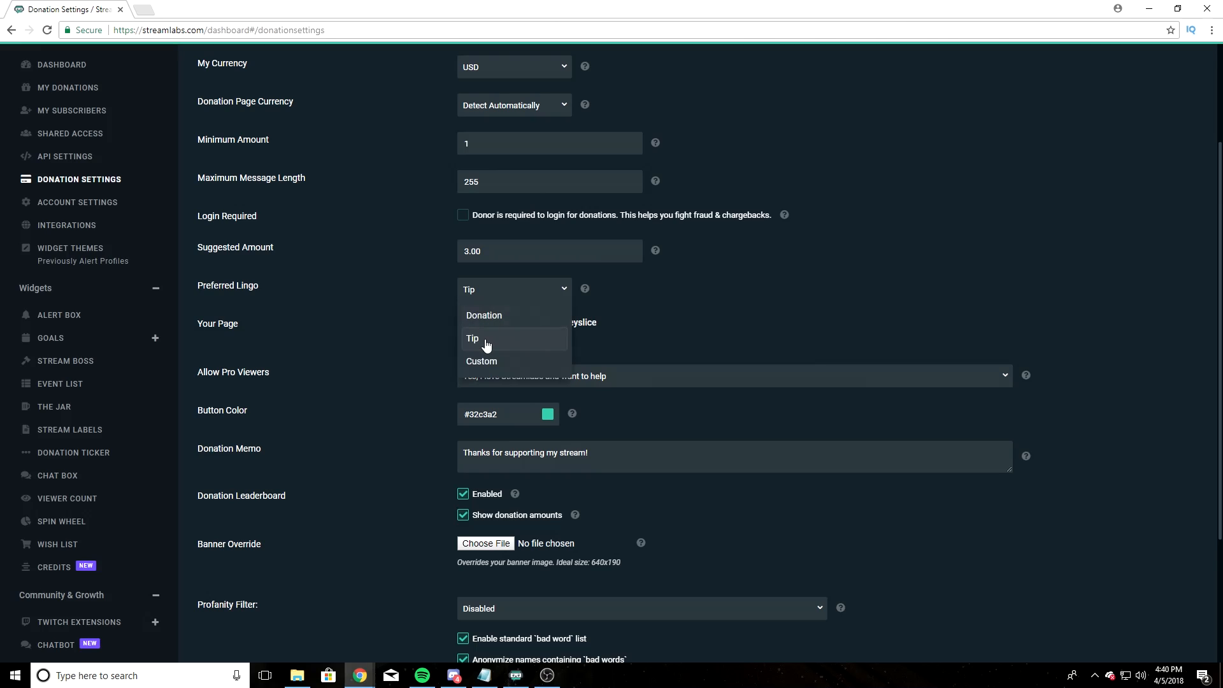
pyautogui.click(471, 339)
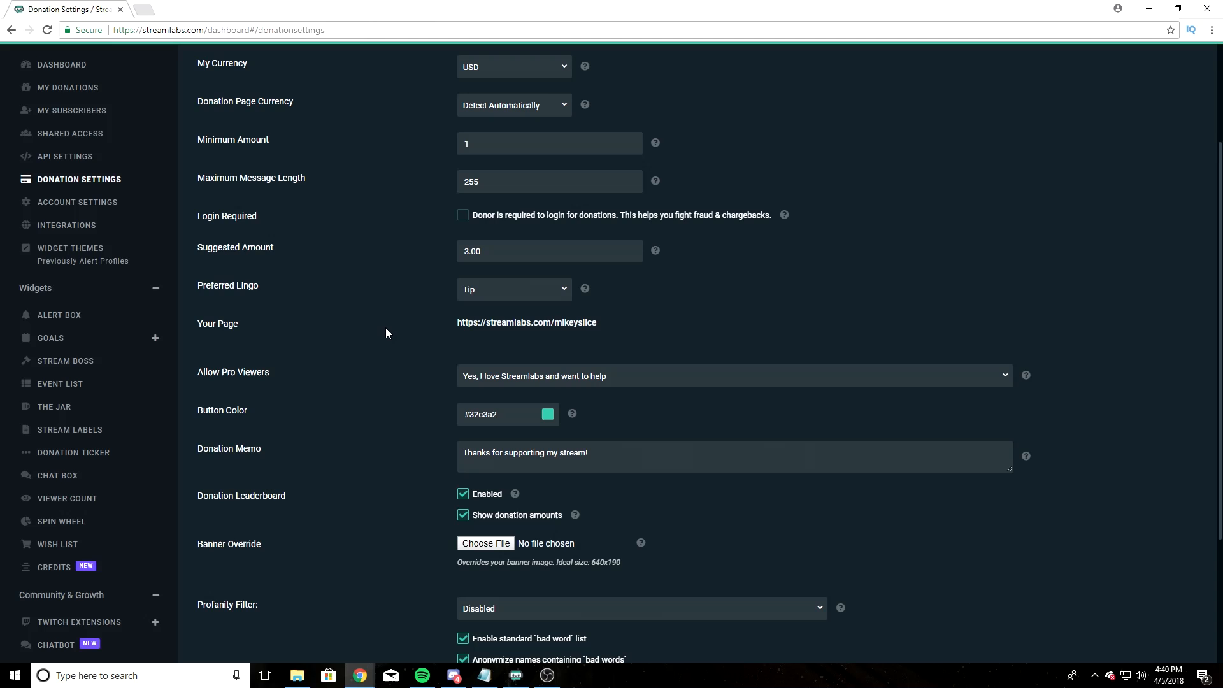
# - Open the Your Page tip URL in a new browser tab and look over MikeySlice's public tip page
pyautogui.rightClick(526, 321)
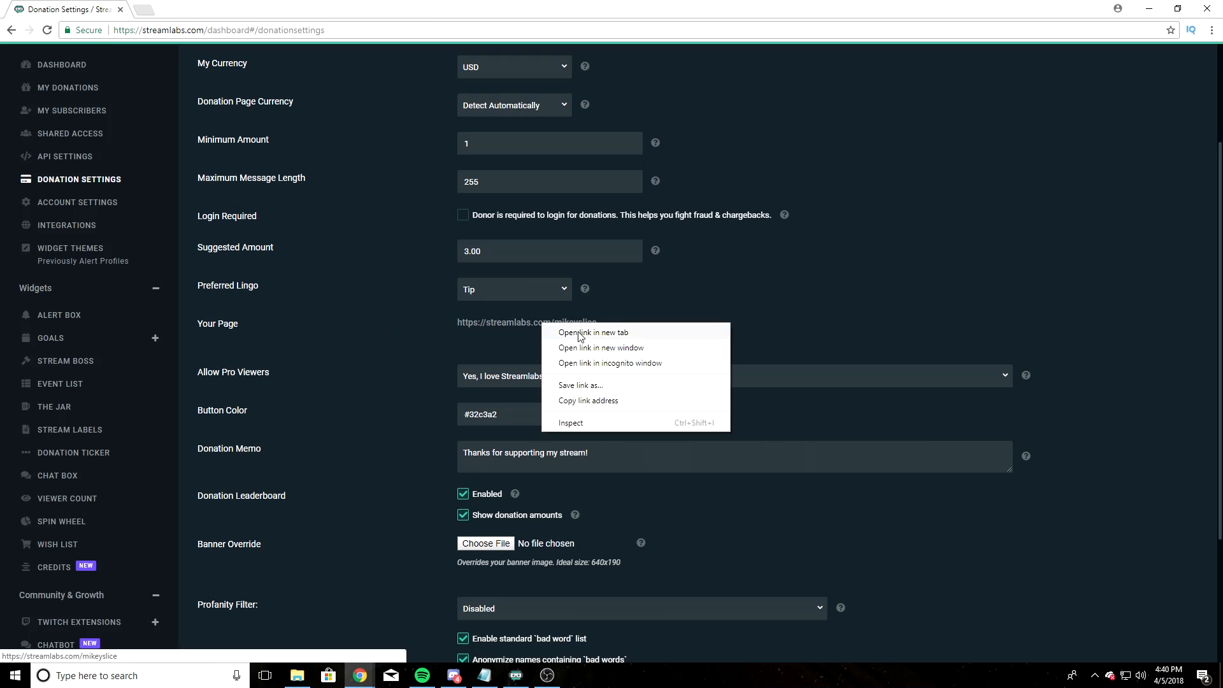
pyautogui.click(593, 332)
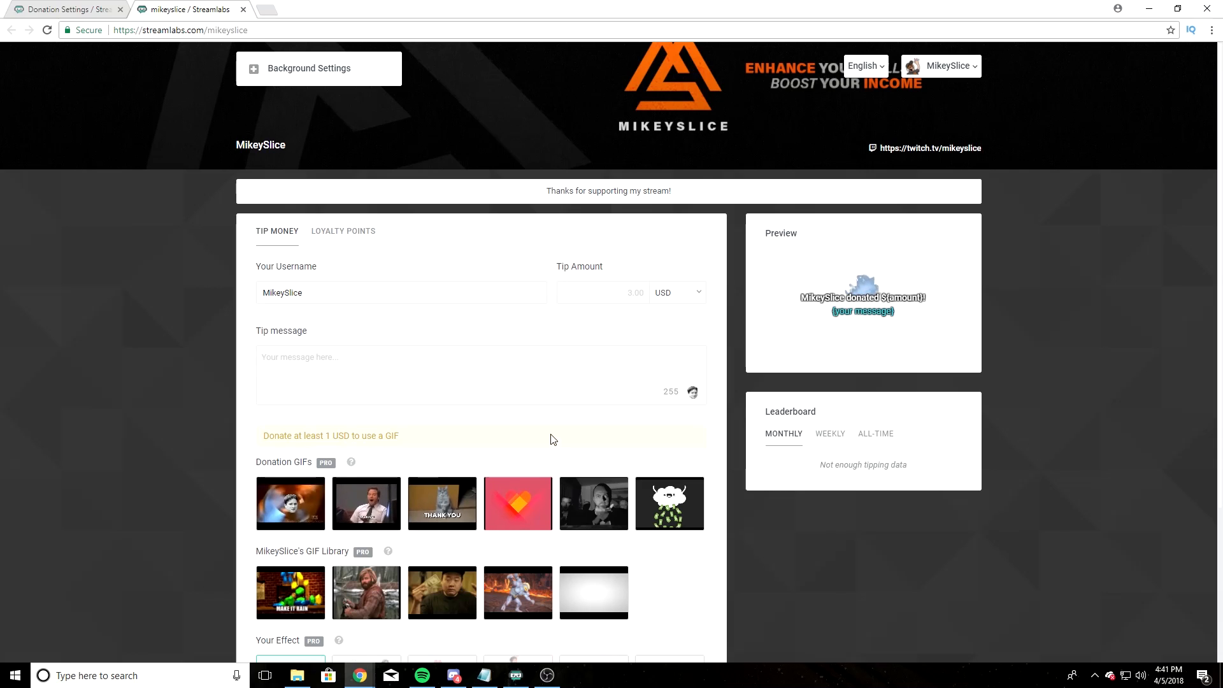
pyautogui.scroll(-3)
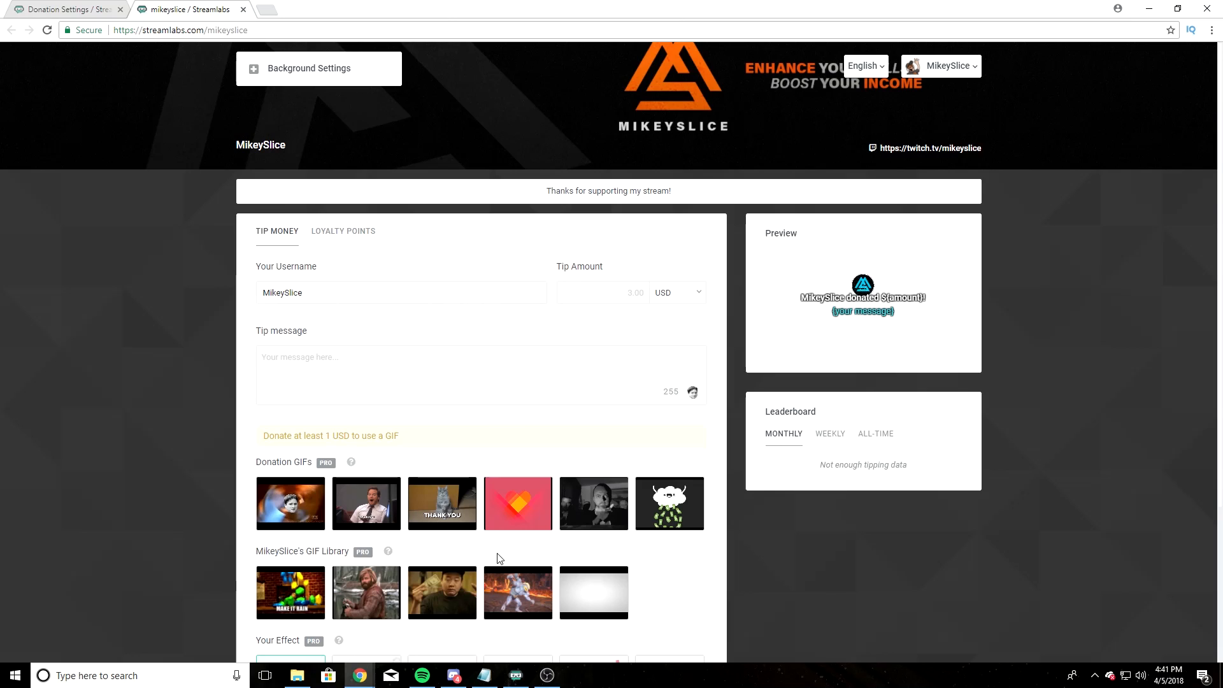
# - Keep Allow Pro Viewers on 'Yes' and review the leaderboard options further down the settings
pyautogui.click(62, 9)
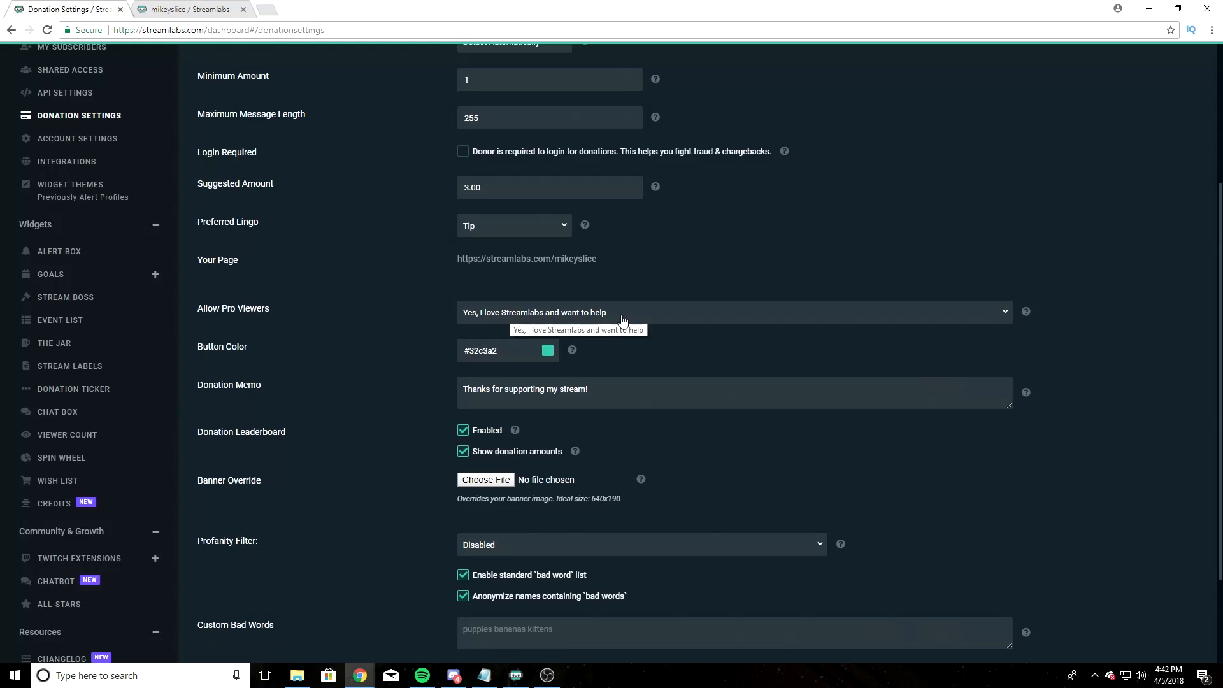
pyautogui.click(733, 312)
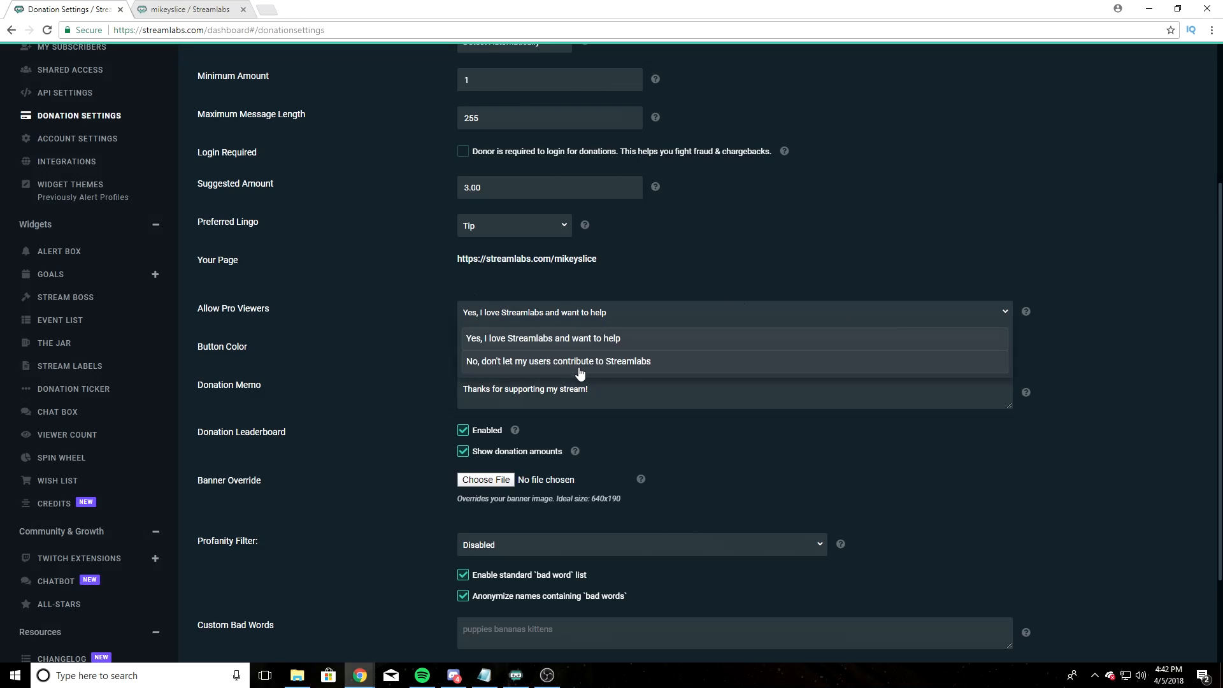
pyautogui.click(543, 337)
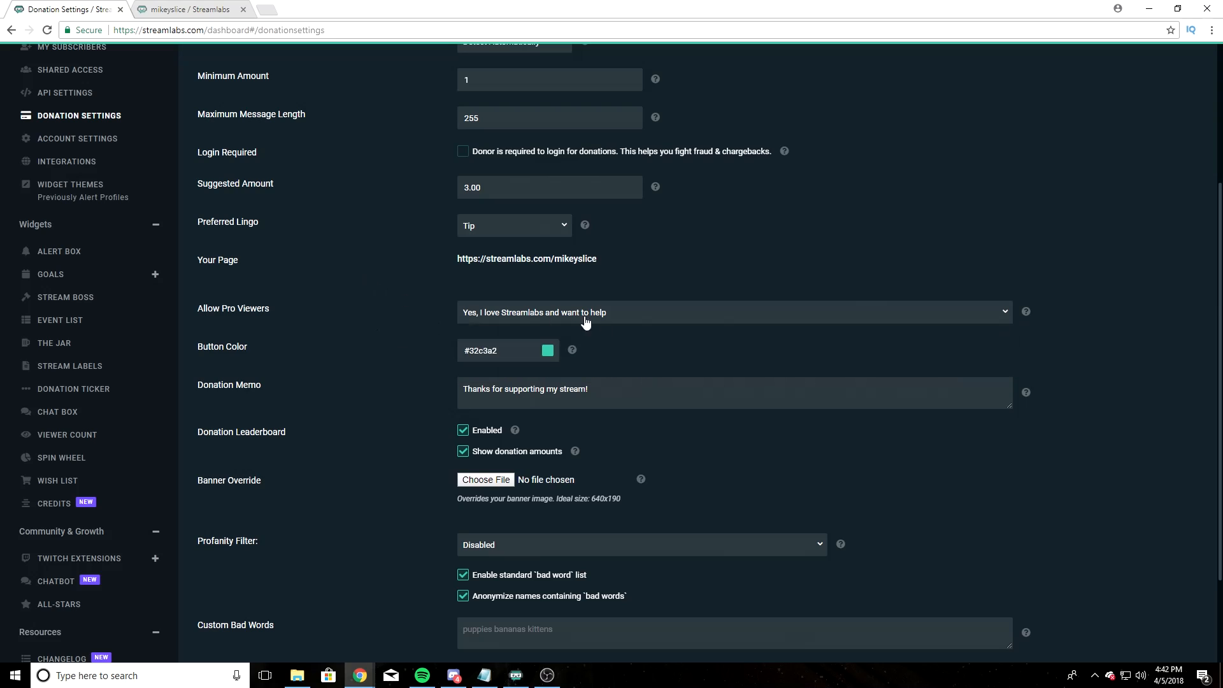
pyautogui.moveTo(1025, 311)
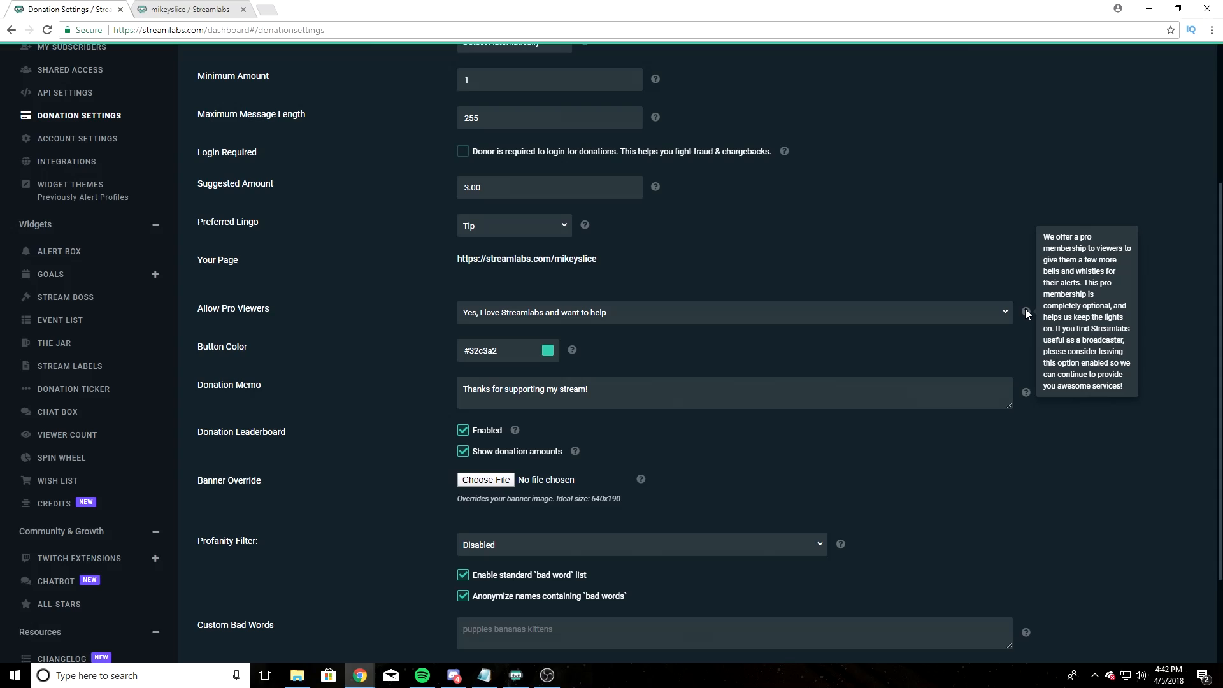
pyautogui.moveTo(995, 296)
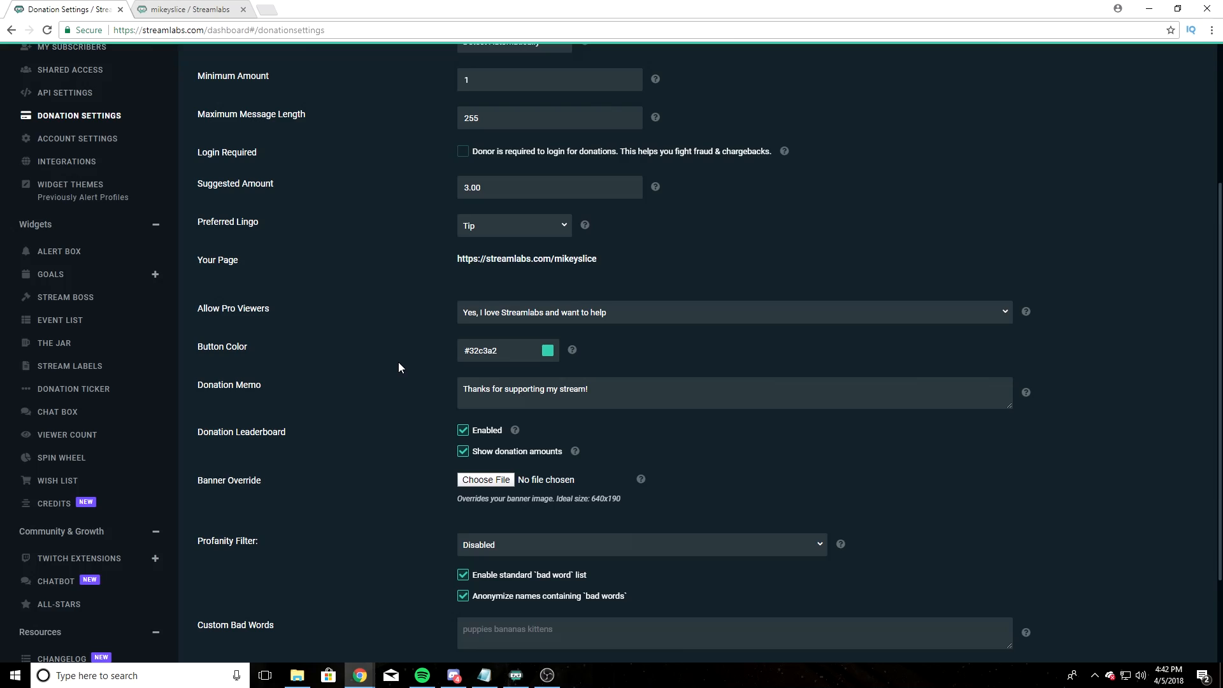
pyautogui.scroll(-3)
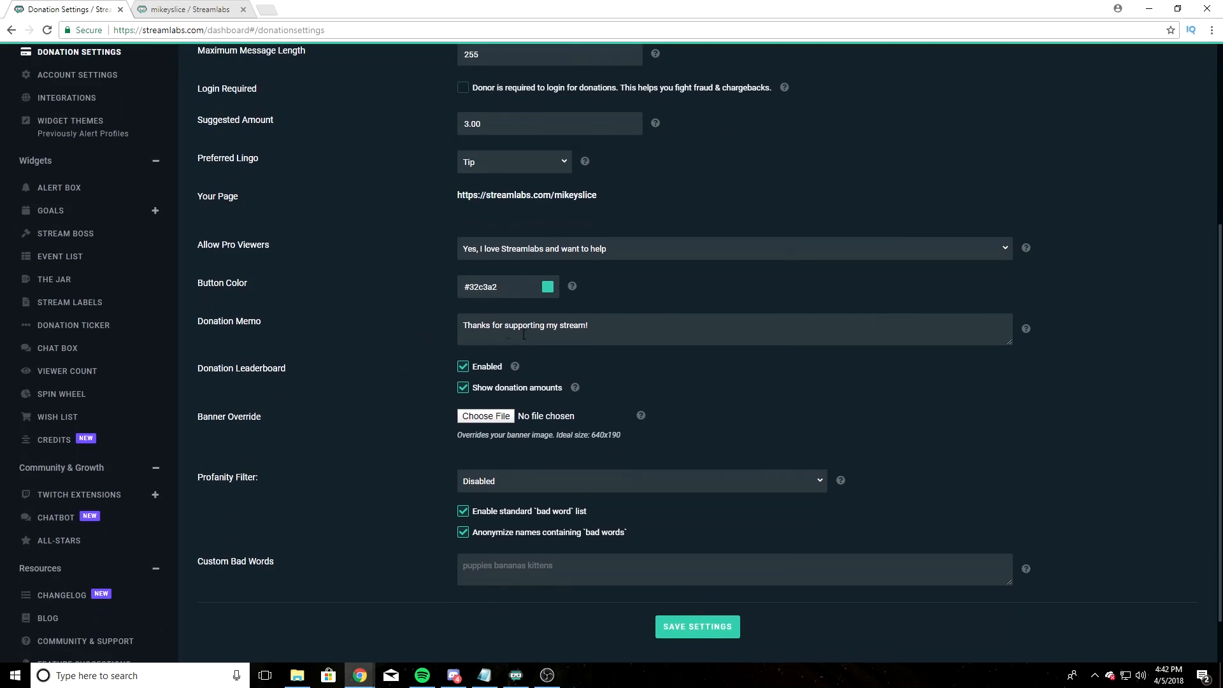
pyautogui.scroll(-3)
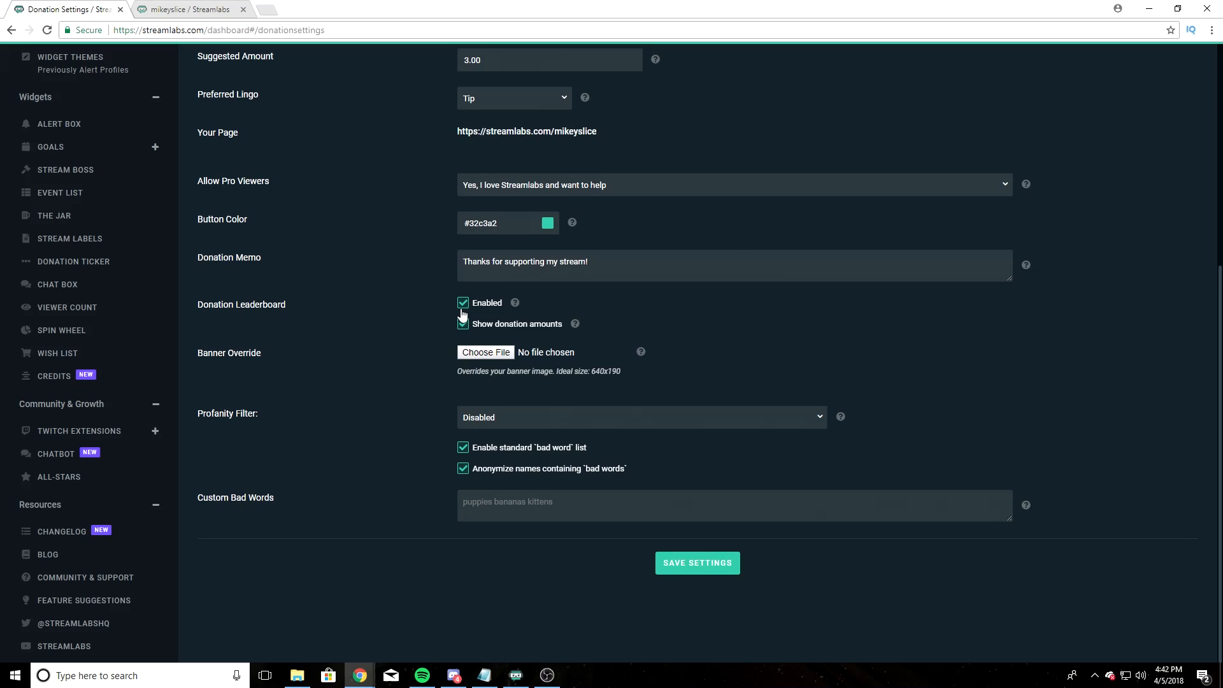
pyautogui.moveTo(393, 324)
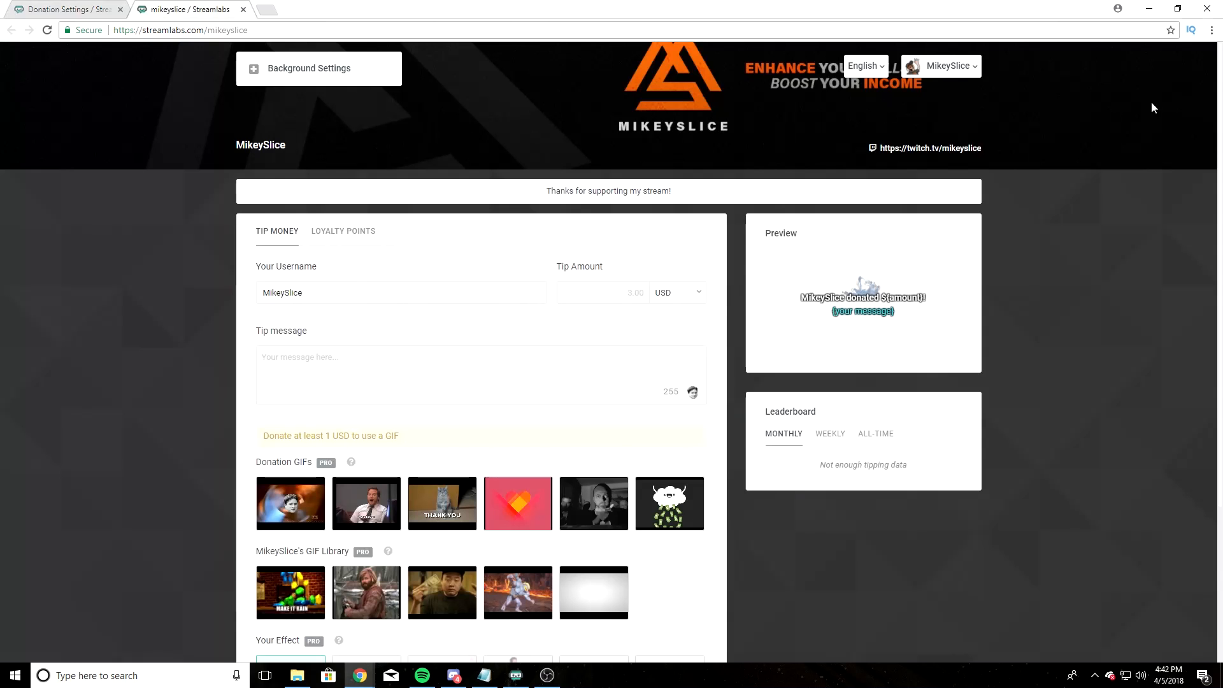
pyautogui.click(67, 9)
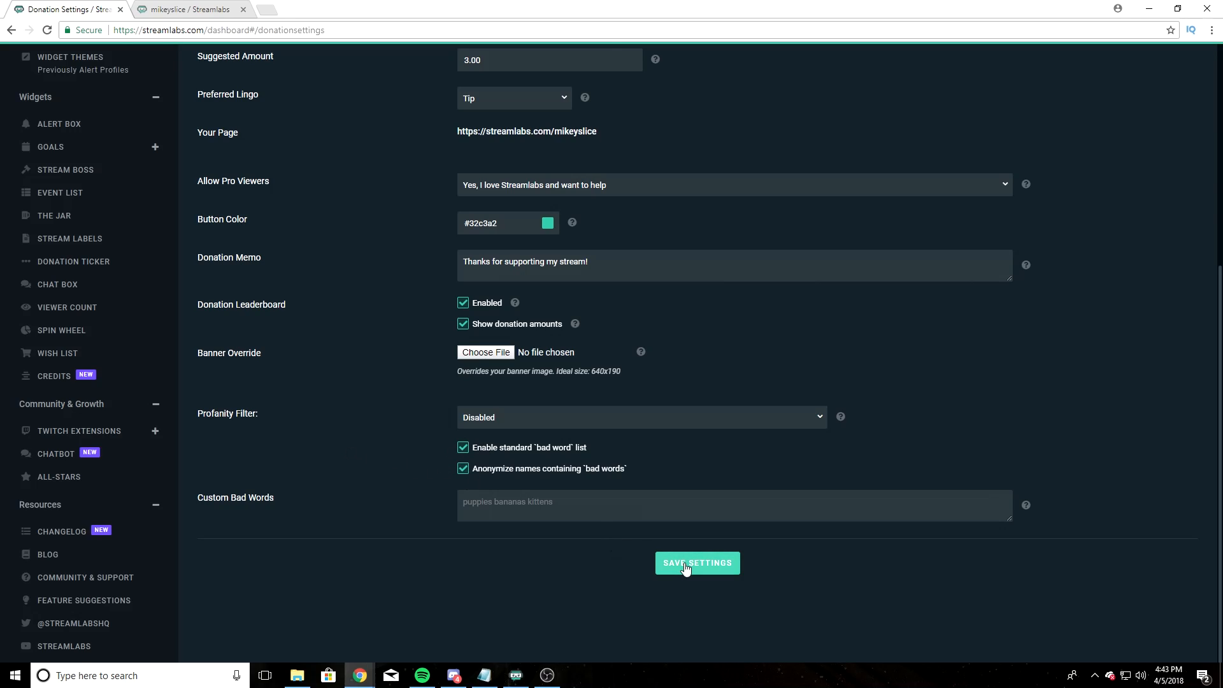
# - Save the donation page settings
pyautogui.click(697, 561)
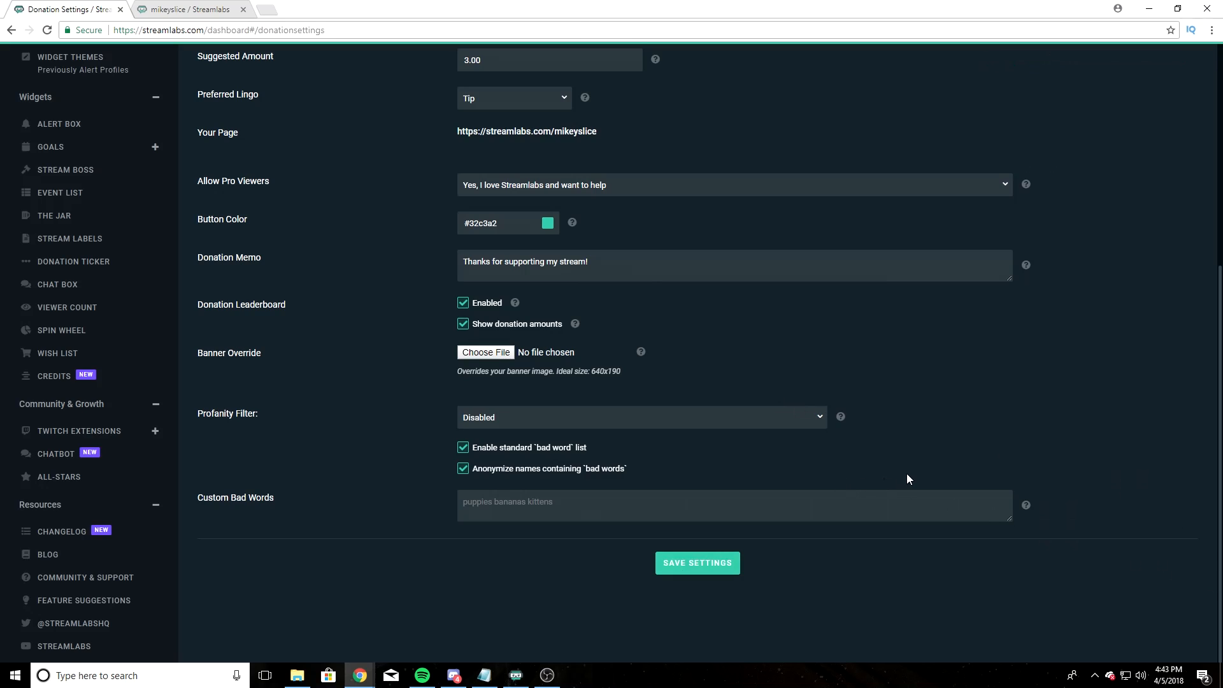
pyautogui.moveTo(936, 480)
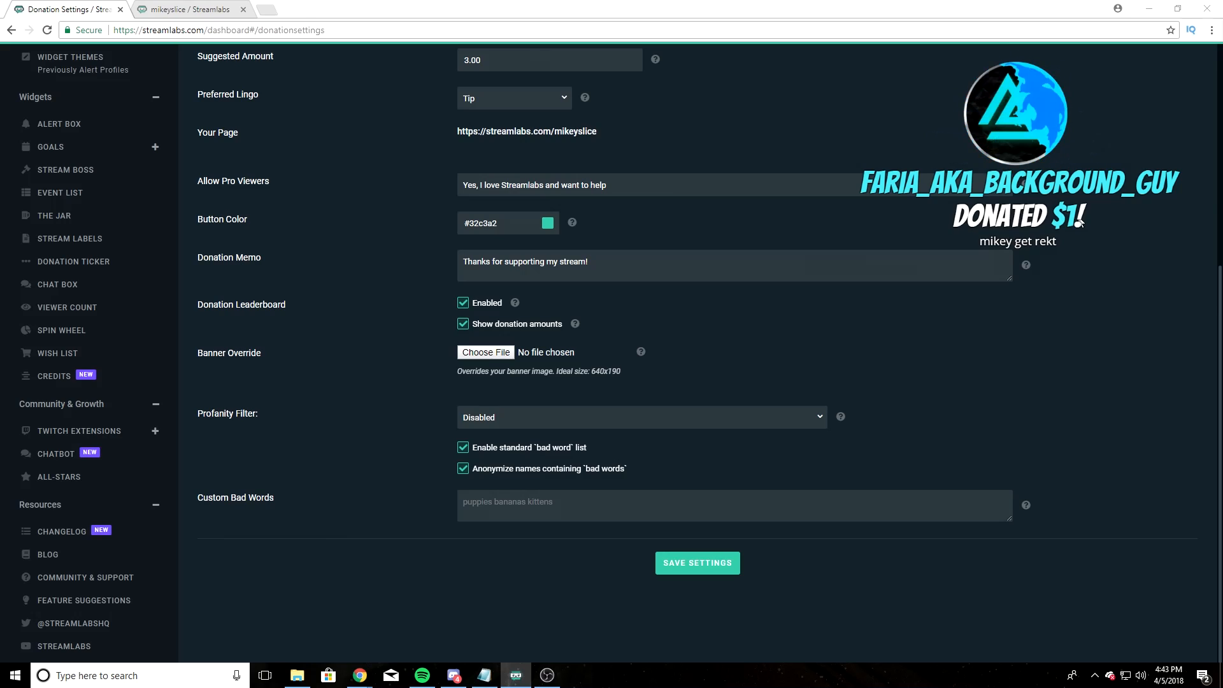
pyautogui.moveTo(925, 234)
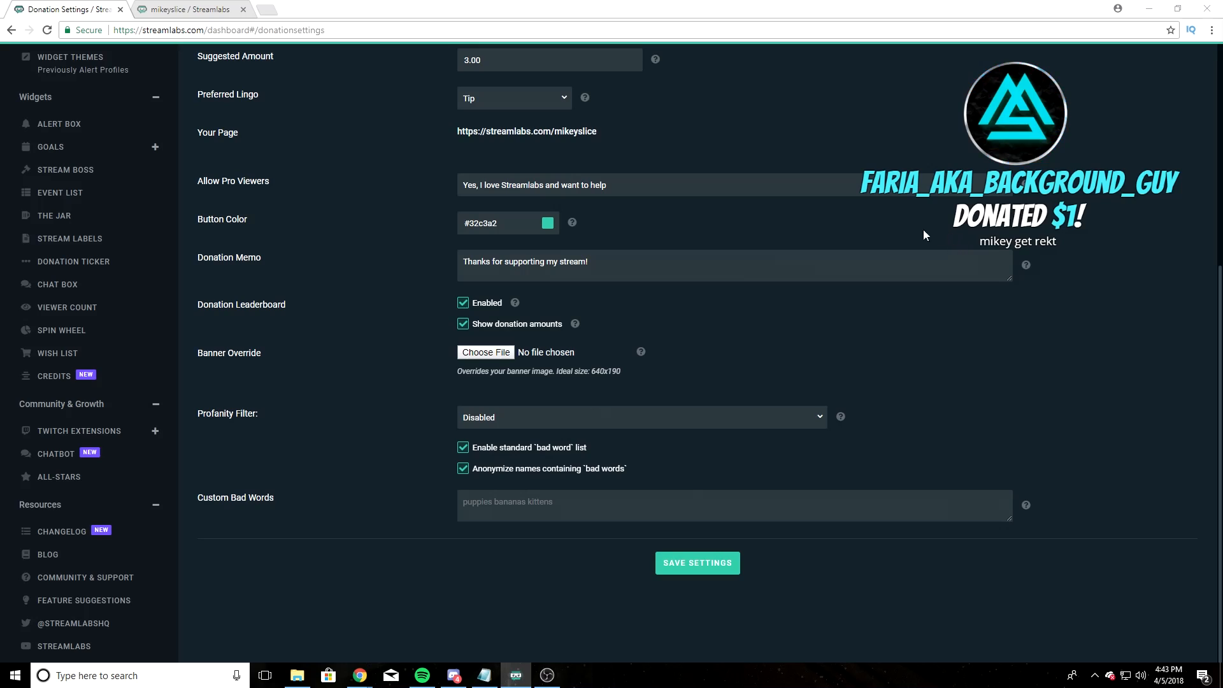